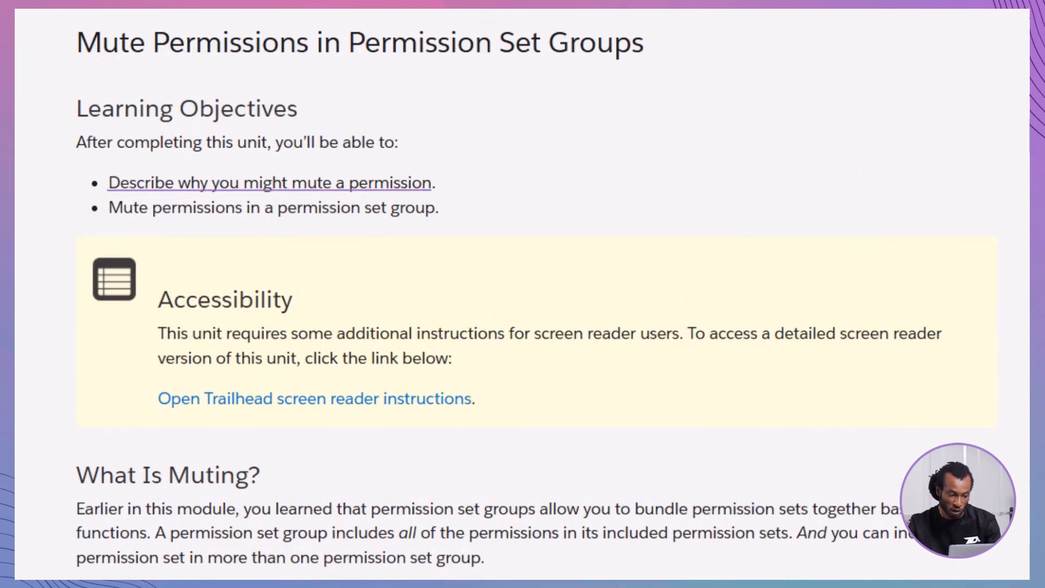
pyautogui.moveTo(273, 207)
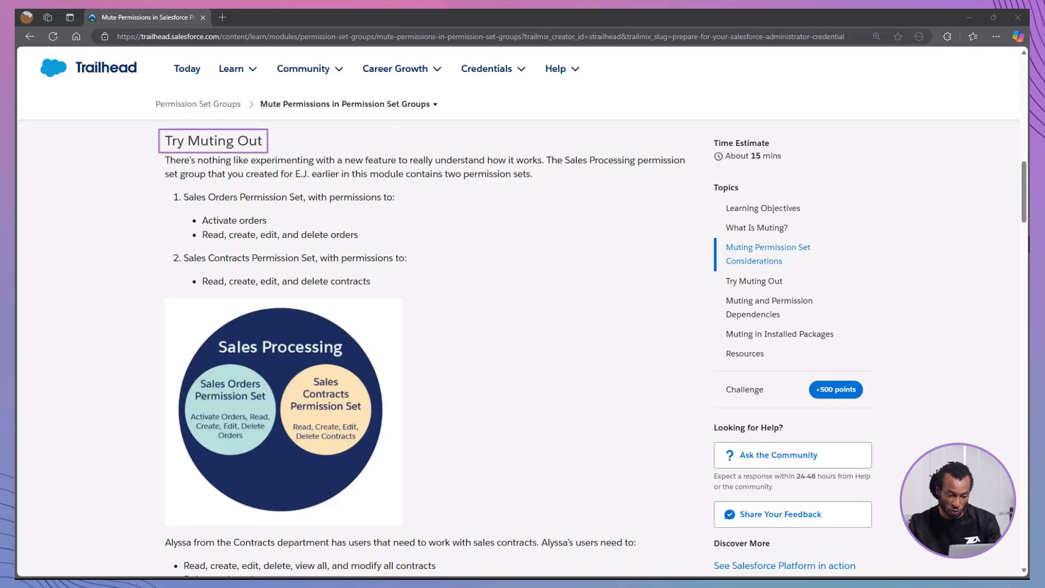
# - From the Salesforce org, reach Setup's Permission Set Groups page via a 'permission' Quick Find search
pyautogui.click(213, 141)
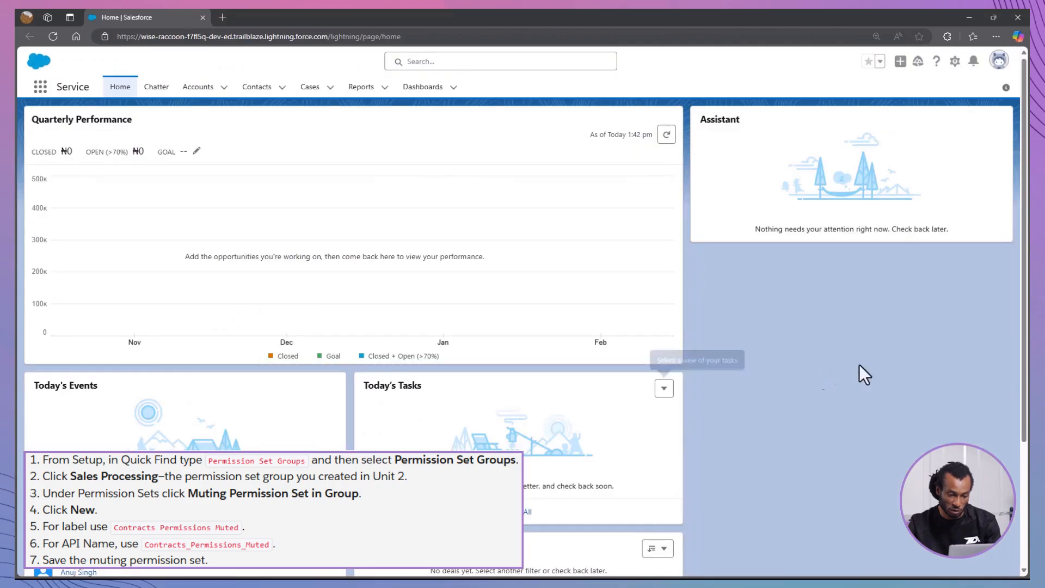
pyautogui.moveTo(876, 370)
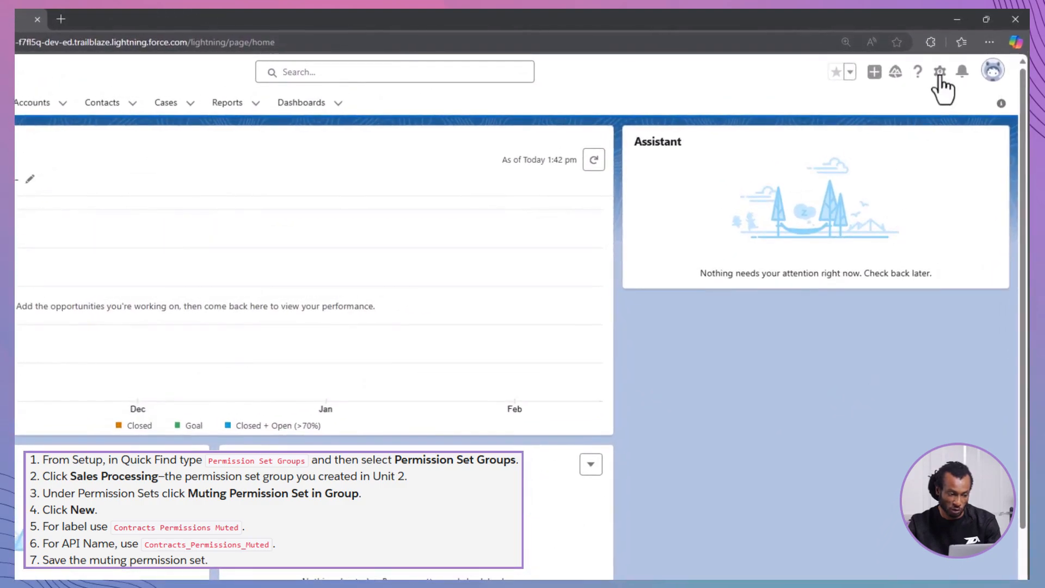
pyautogui.click(941, 72)
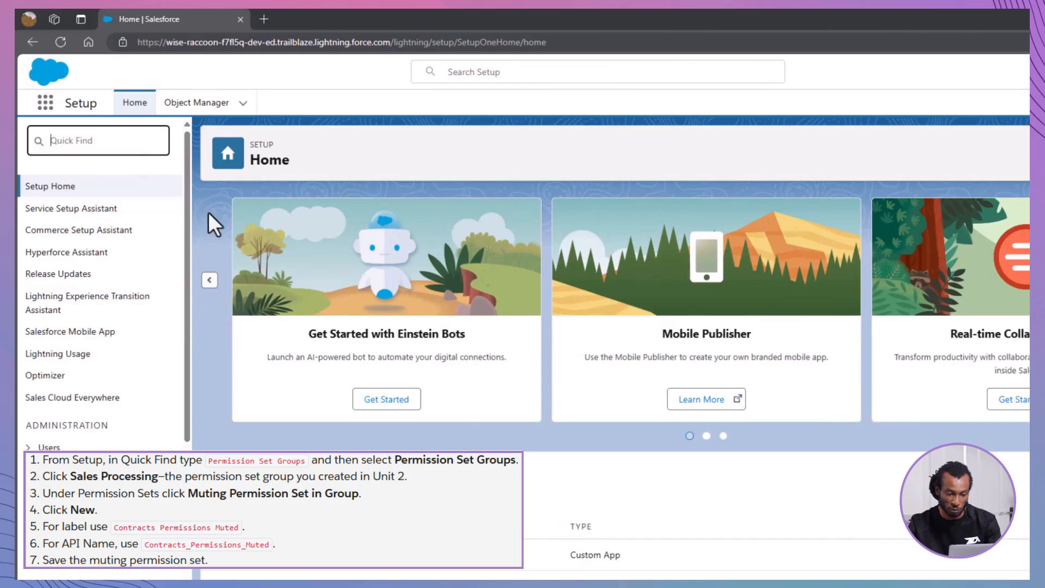
pyautogui.write('permission')
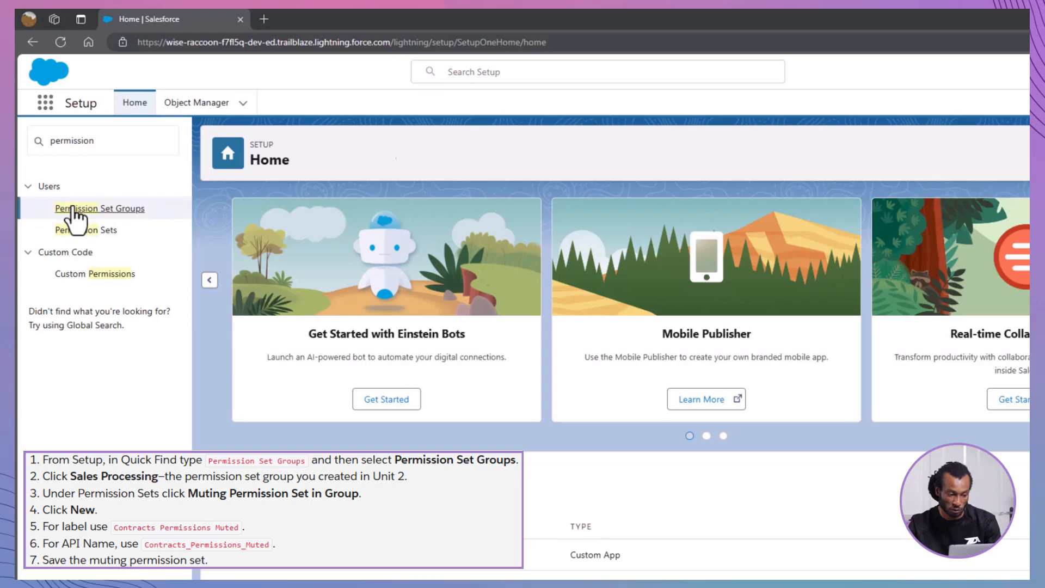
pyautogui.click(99, 208)
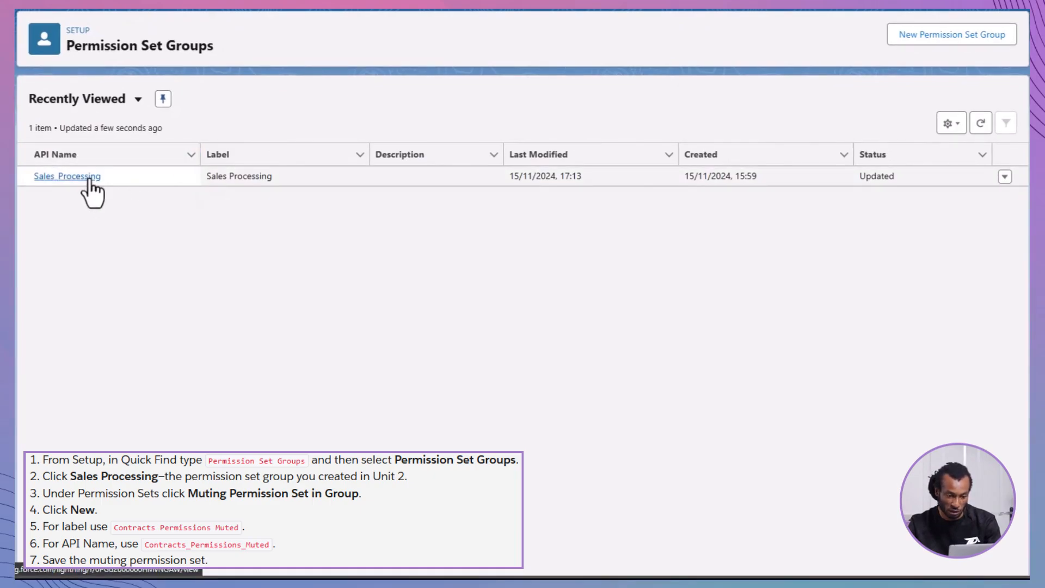
# - Show the Sales Processing group's Muting Permission Set in Group list
pyautogui.click(66, 176)
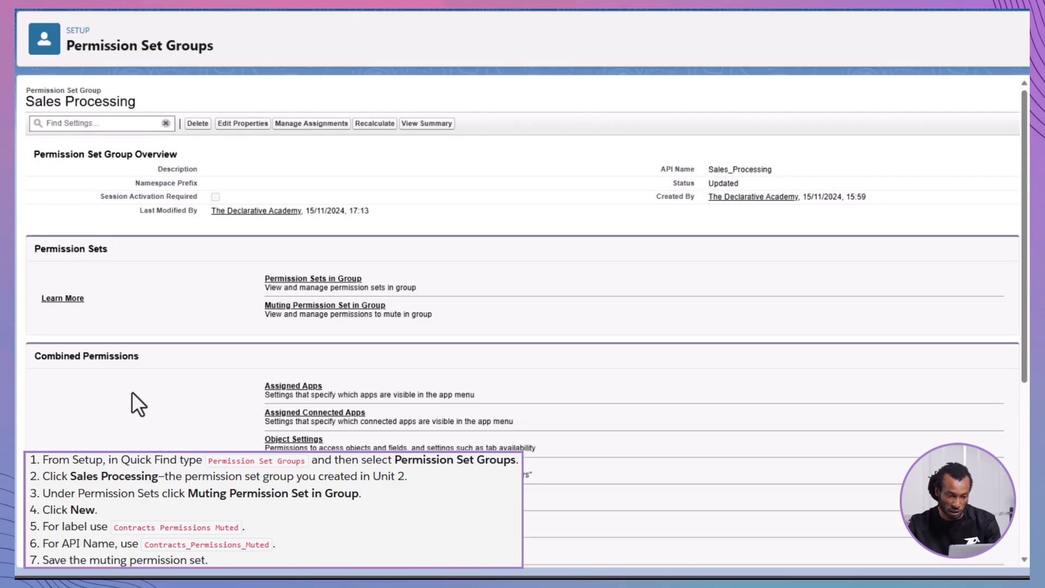
pyautogui.moveTo(263, 332)
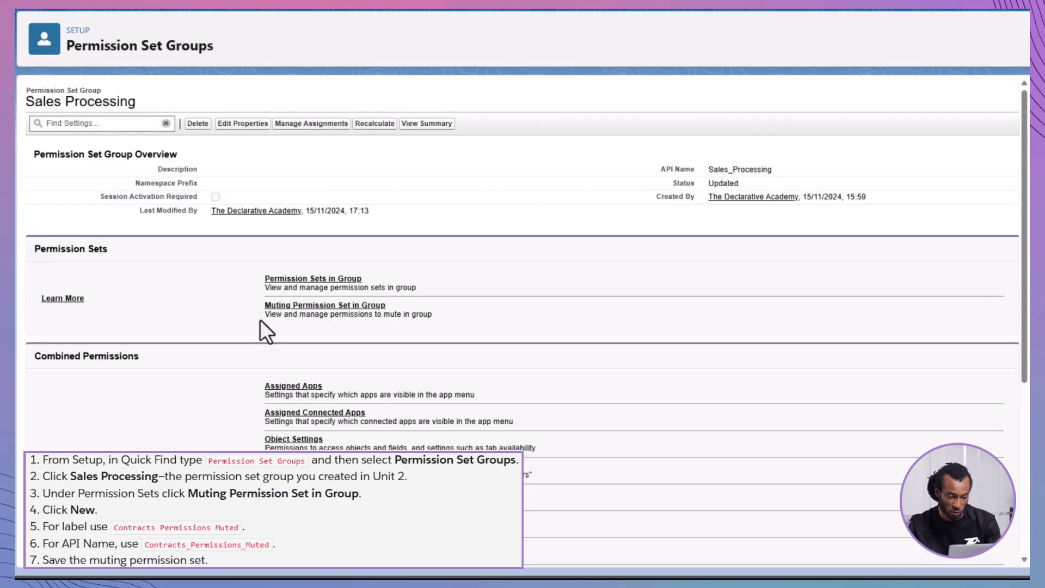
pyautogui.click(325, 305)
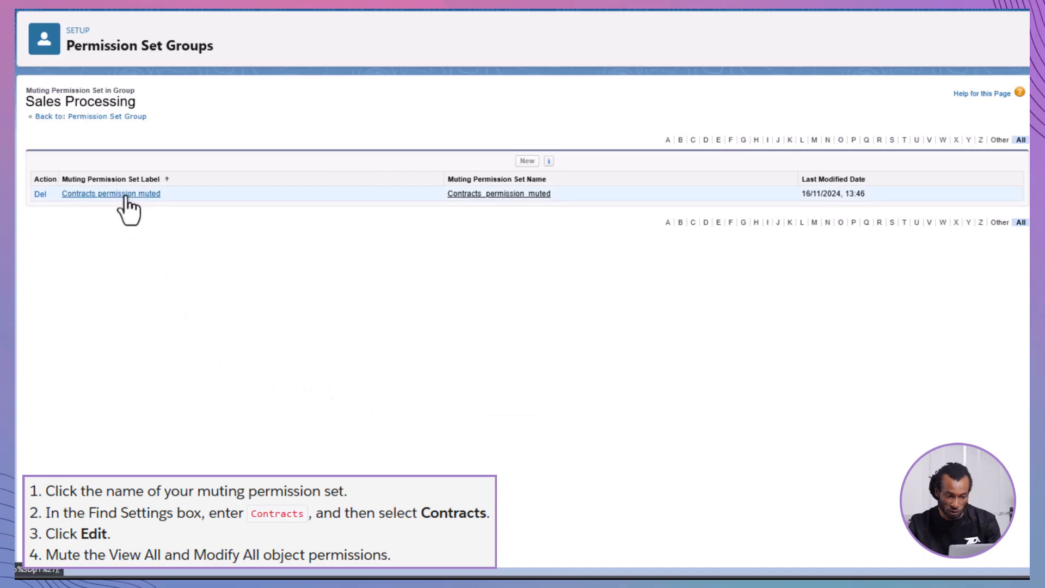
# - Locate the Contracts object settings inside the 'Contracts permission muted' set by searching 'contracts'
pyautogui.click(111, 194)
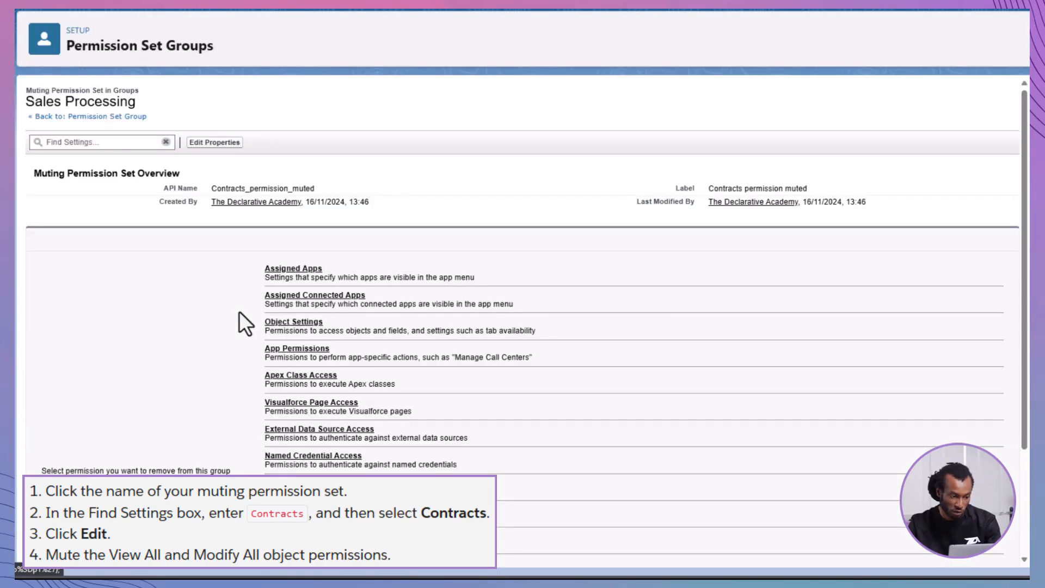
pyautogui.click(80, 141)
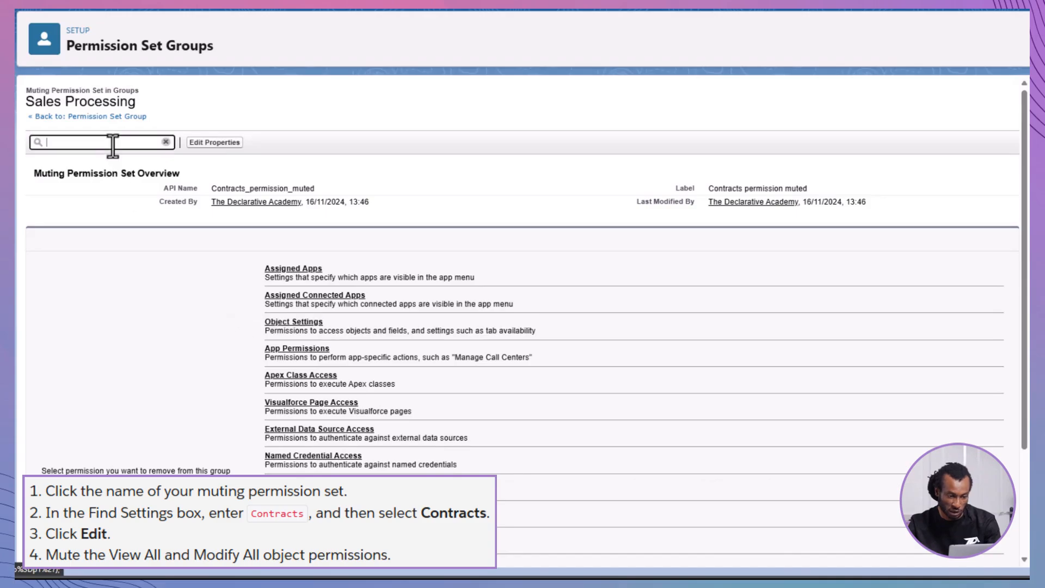
pyautogui.write('contracts')
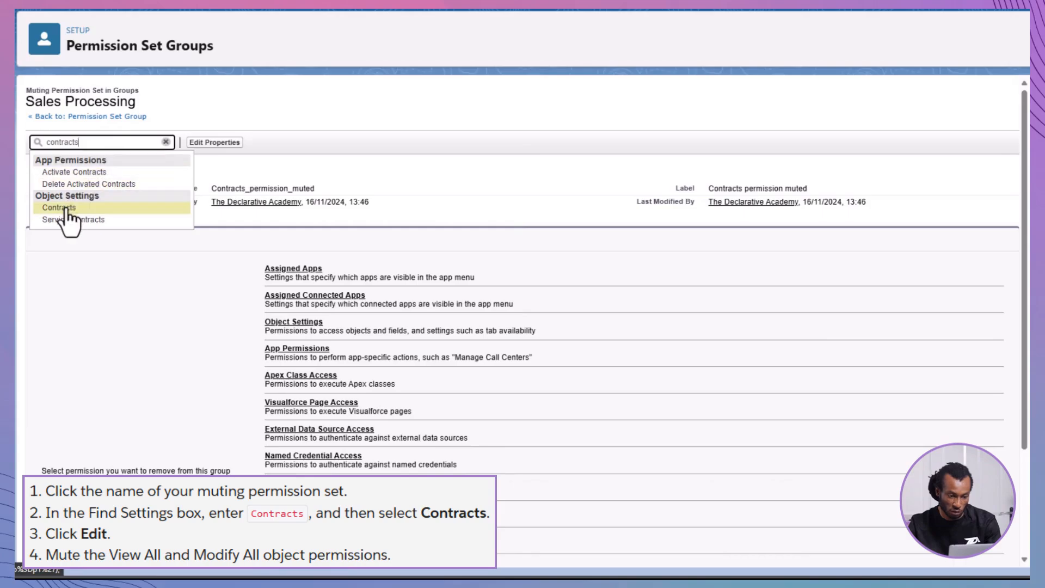
pyautogui.click(57, 207)
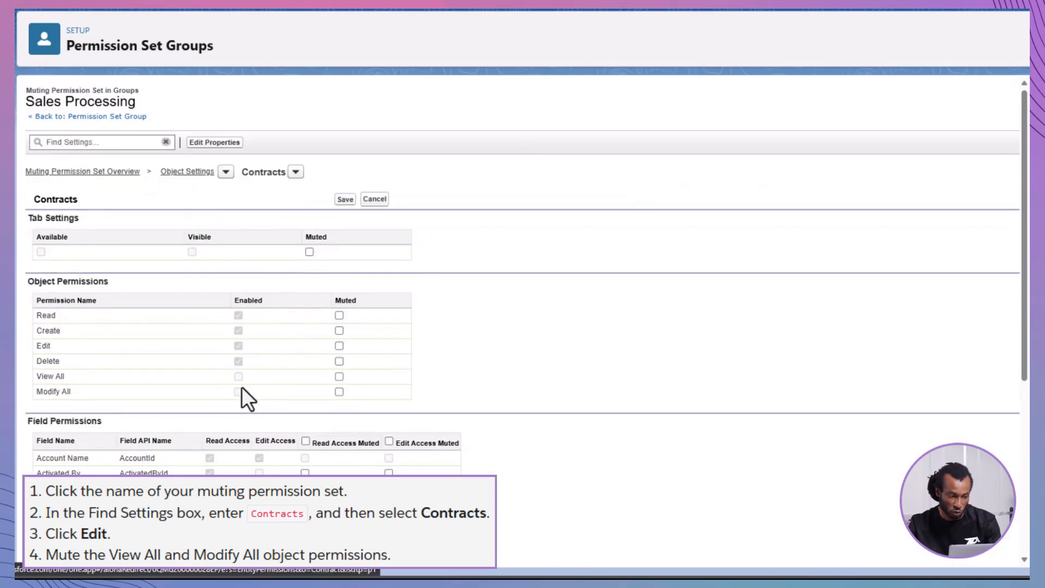
# - Mute View All and Modify All on Contracts and save the muting set
pyautogui.click(339, 376)
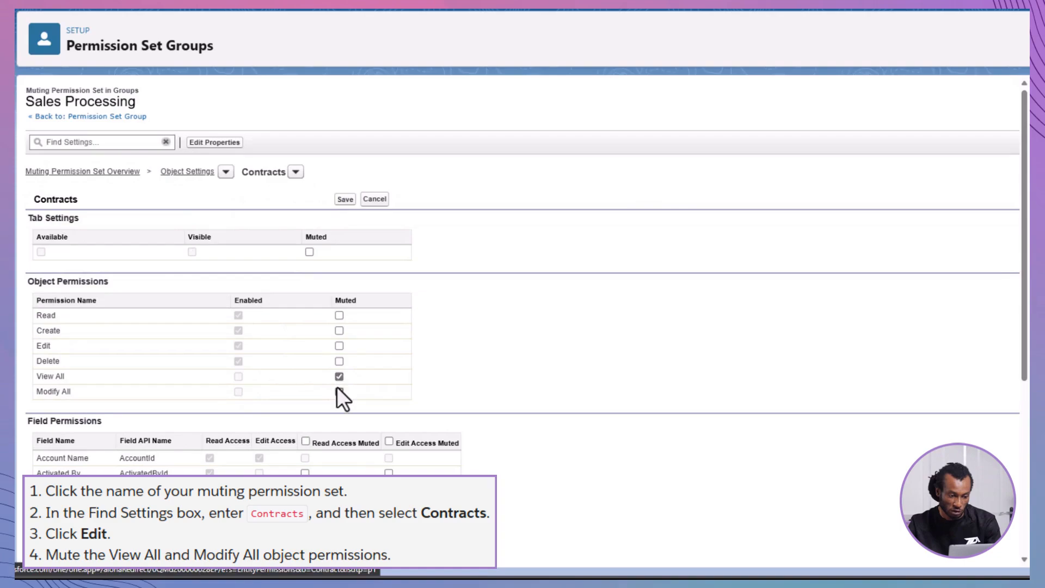
pyautogui.click(339, 391)
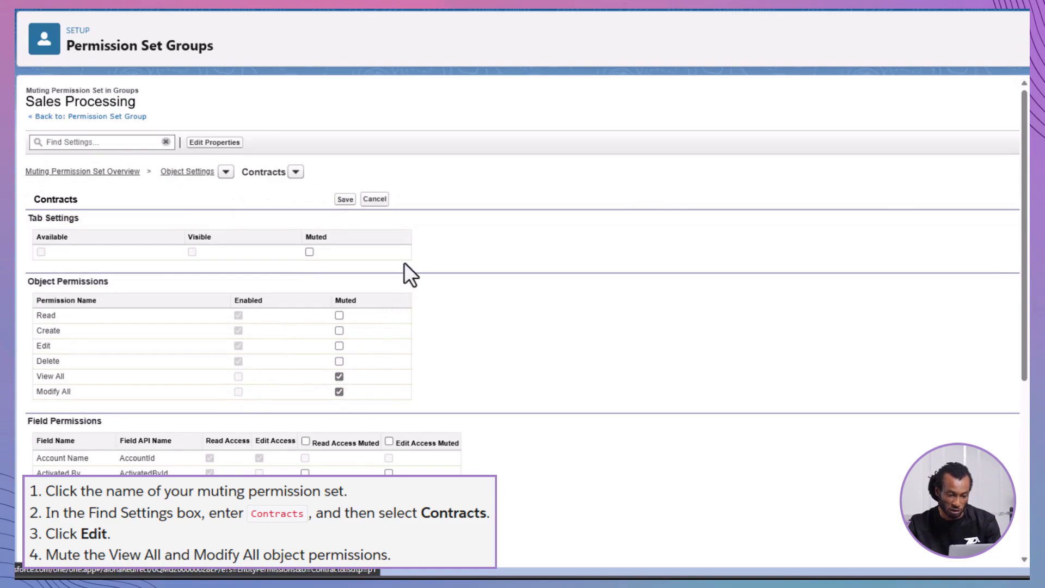
pyautogui.click(346, 200)
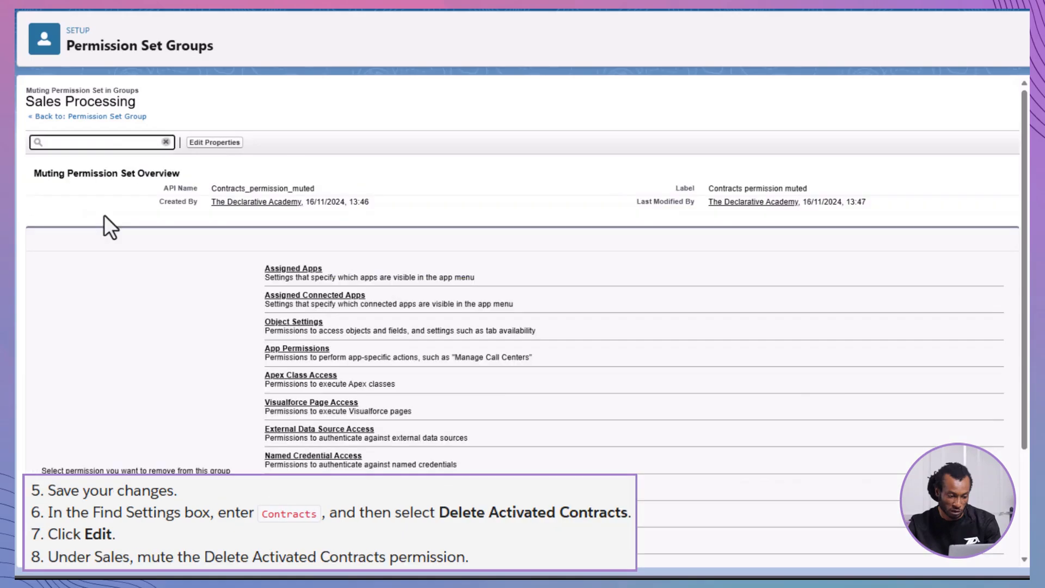
# - Find the Delete Activated Contracts app permission via 'active', mute it and confirm the save
pyautogui.write('active')
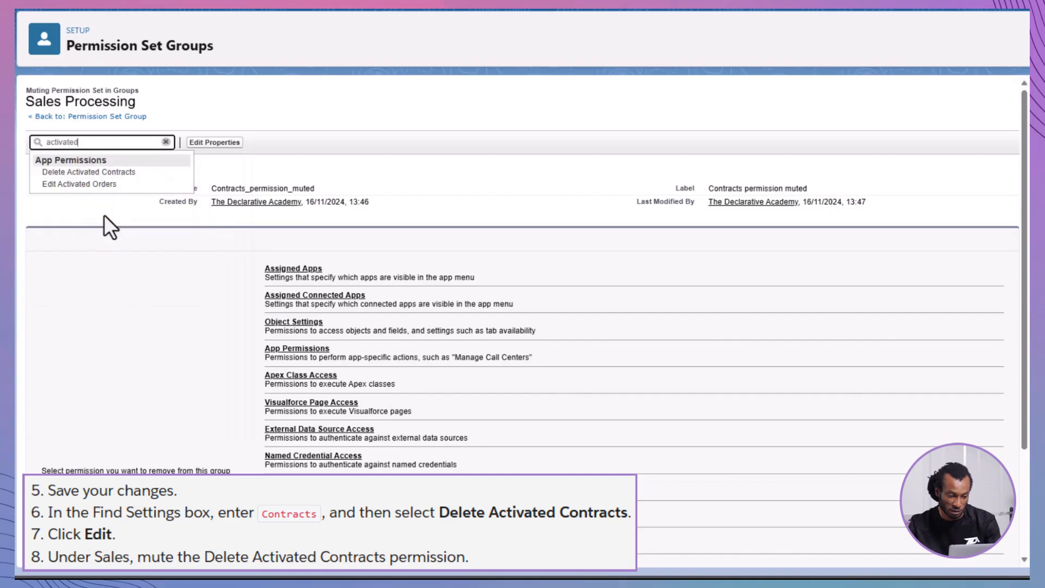
pyautogui.click(91, 171)
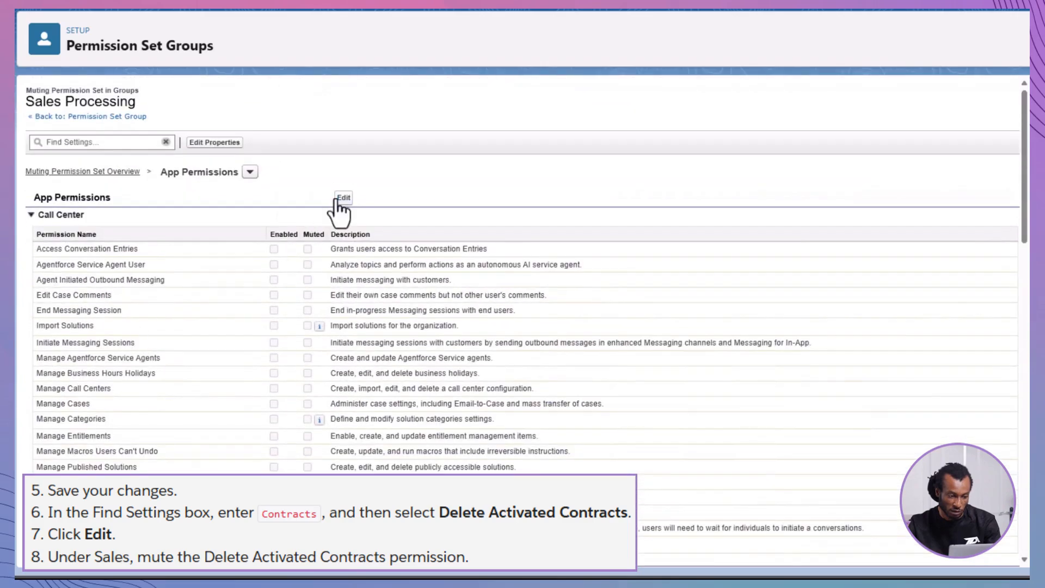
pyautogui.scroll(-3)
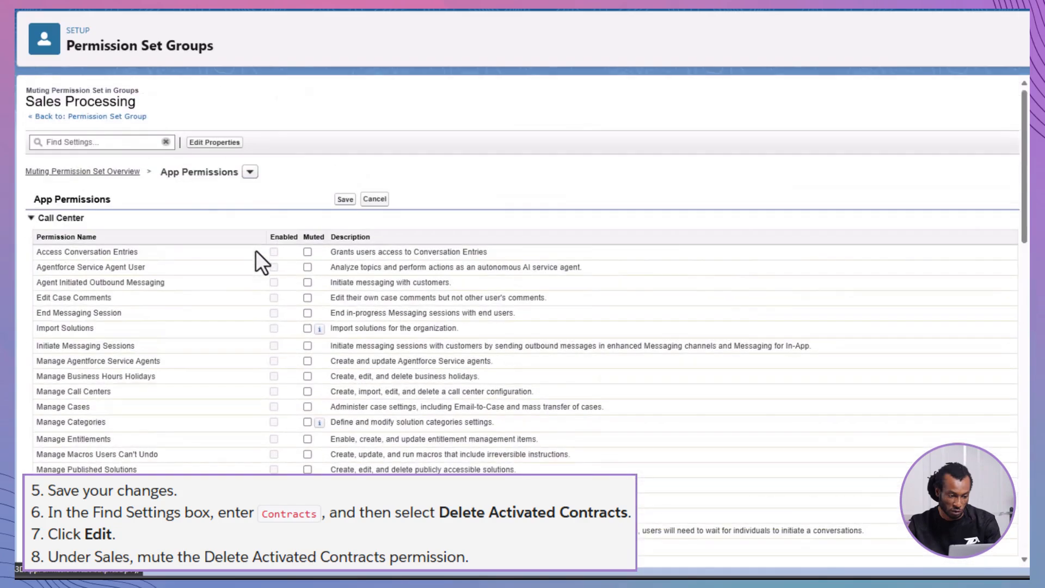
pyautogui.click(345, 199)
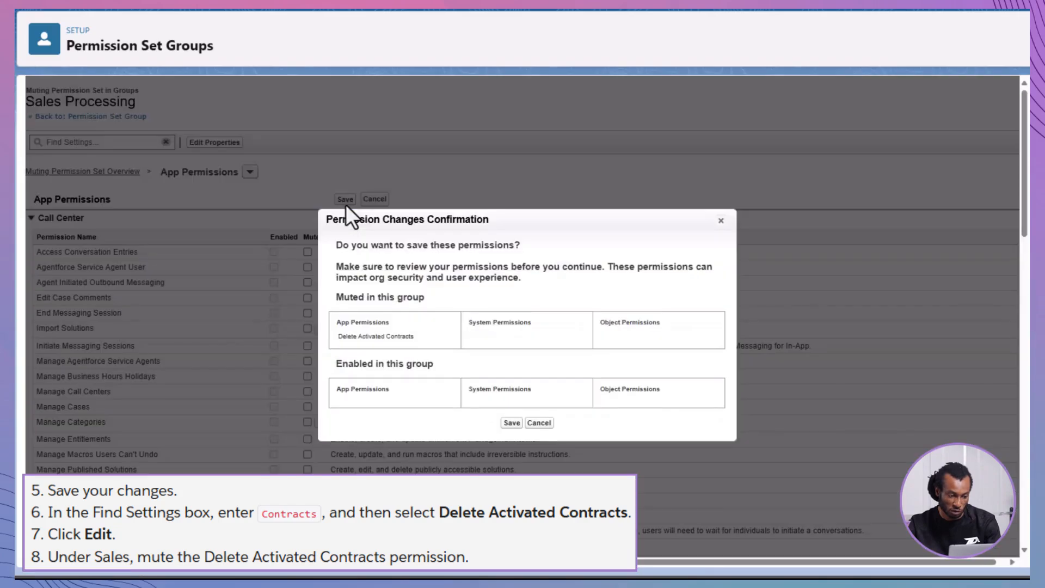
pyautogui.click(512, 423)
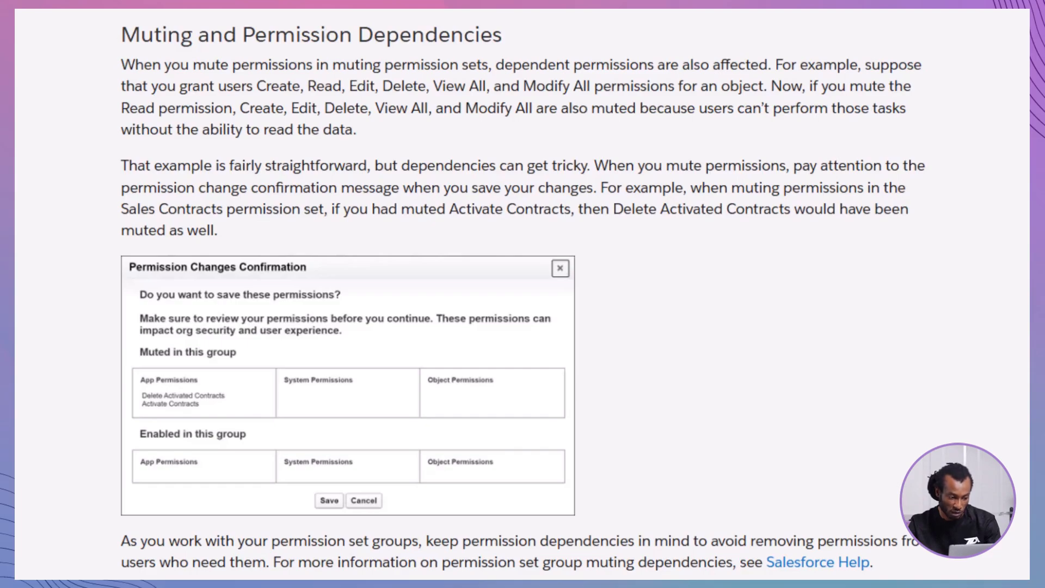
# - Scroll the Trailhead unit down to its Hands-on Challenge section
pyautogui.scroll(-3)
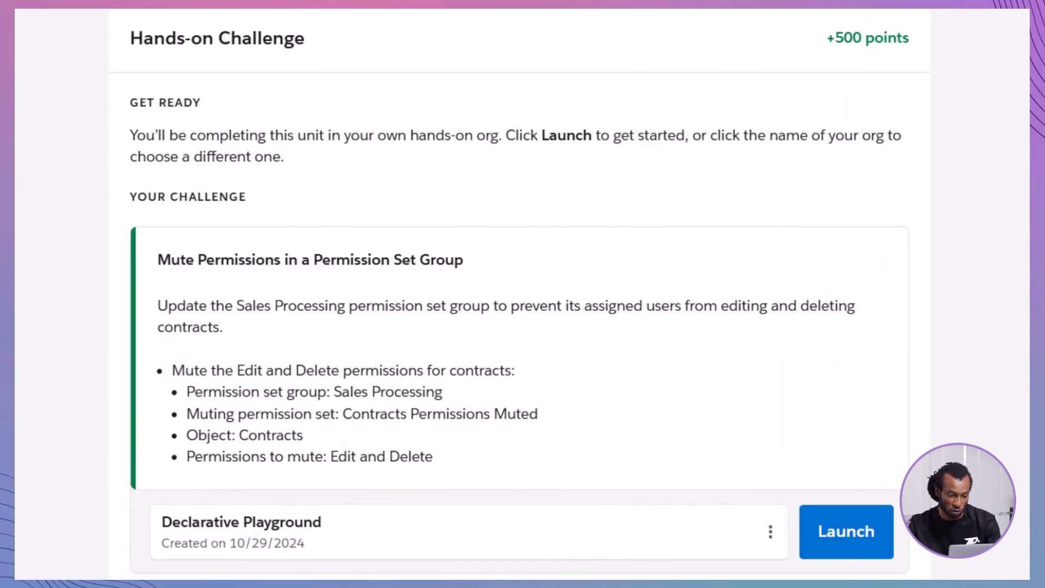
# - Search Setup for 'permission' and reach the Sales Processing permission set group
pyautogui.click(845, 531)
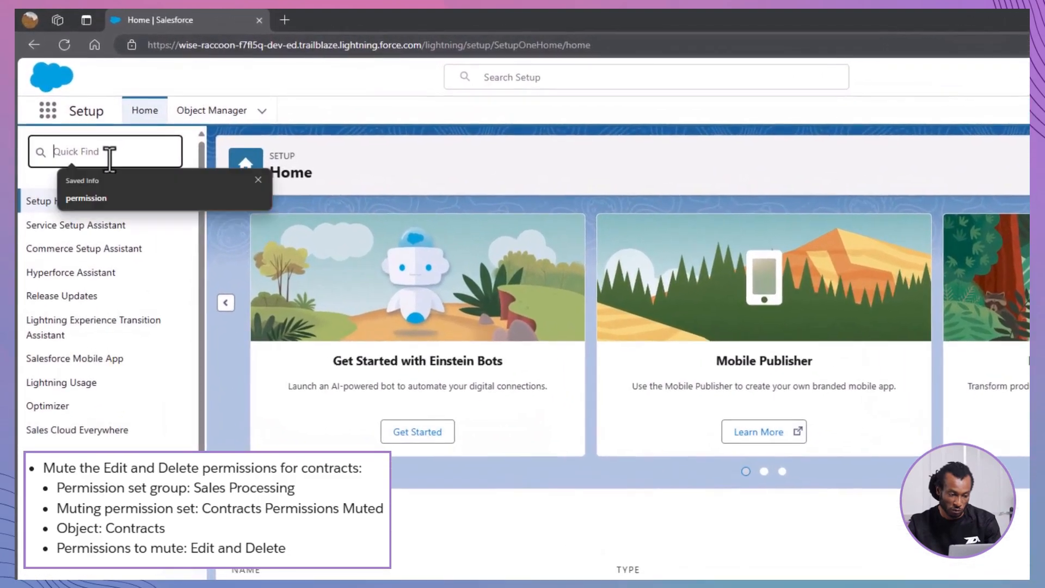
pyautogui.write('permission')
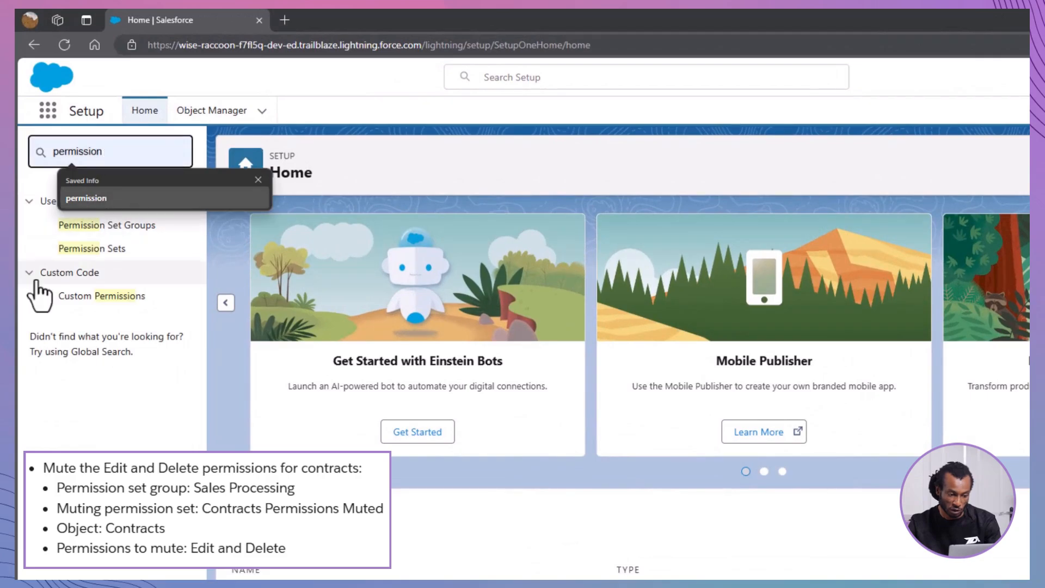
pyautogui.click(106, 224)
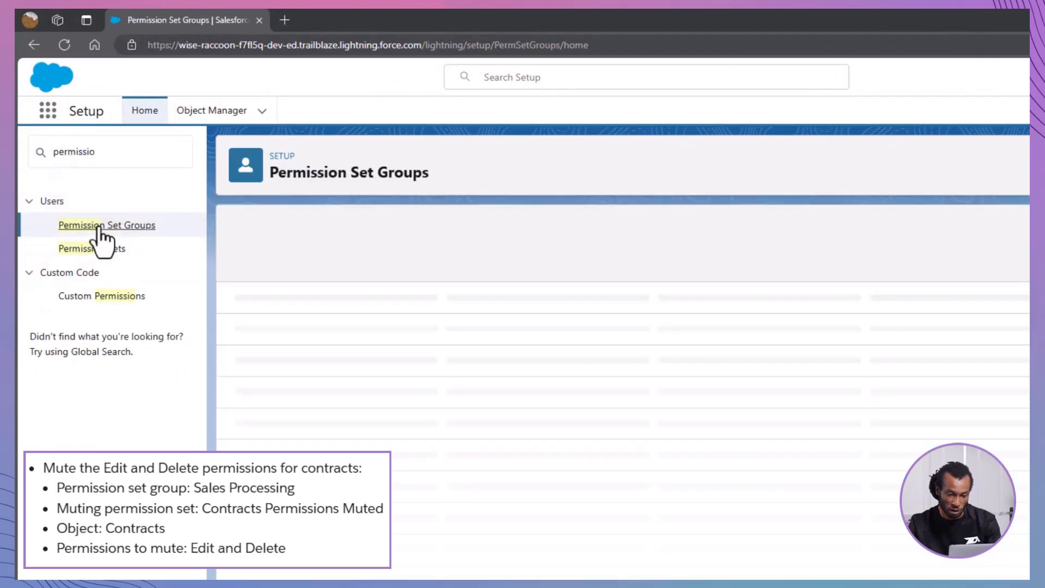
pyautogui.click(106, 225)
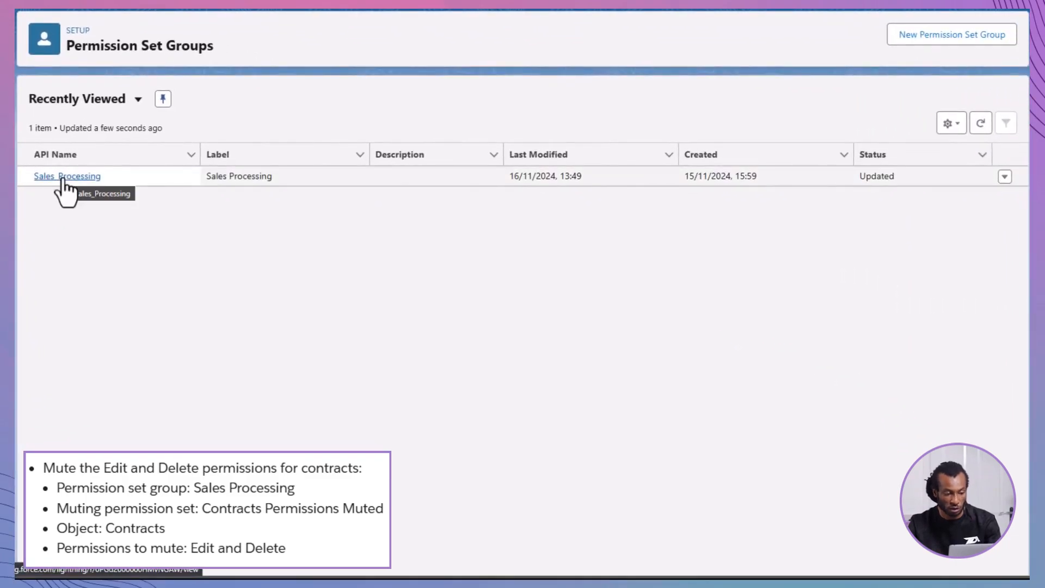
pyautogui.click(66, 176)
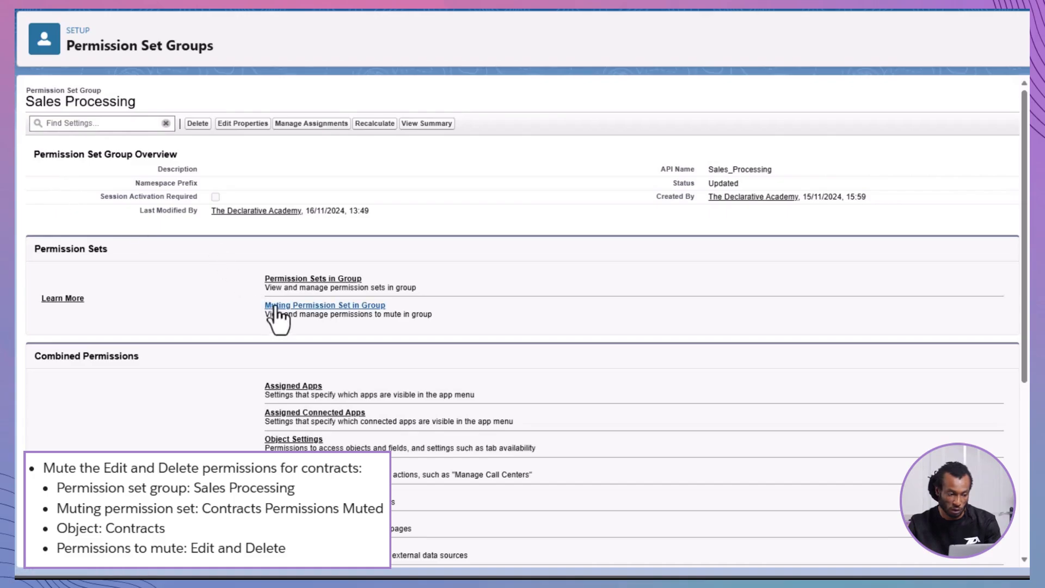
# - Within the group's muting sets, locate Contracts in the 'Contracts permission muted' set by searching 'contracts'
pyautogui.click(325, 305)
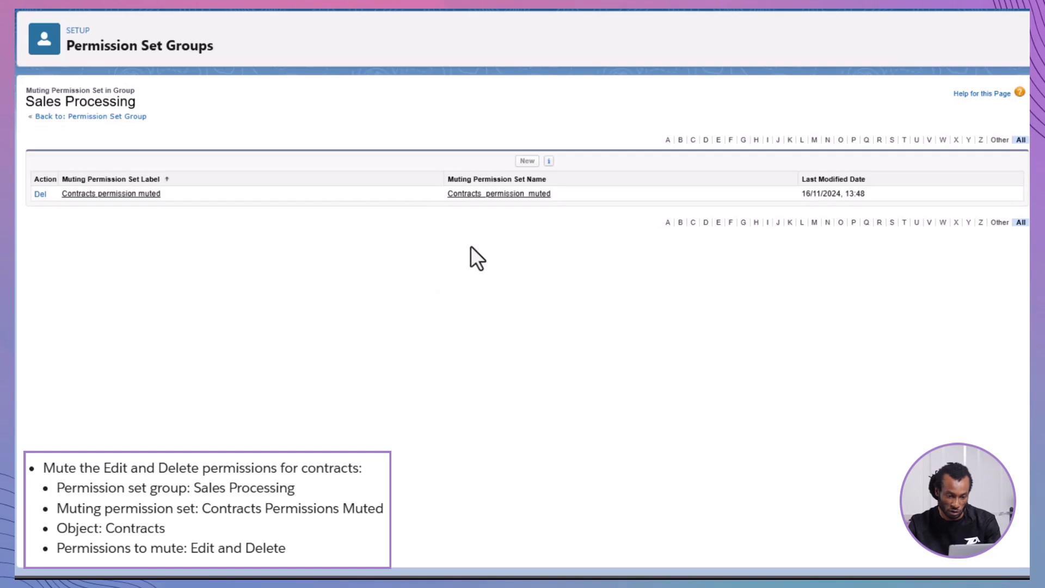
pyautogui.moveTo(109, 217)
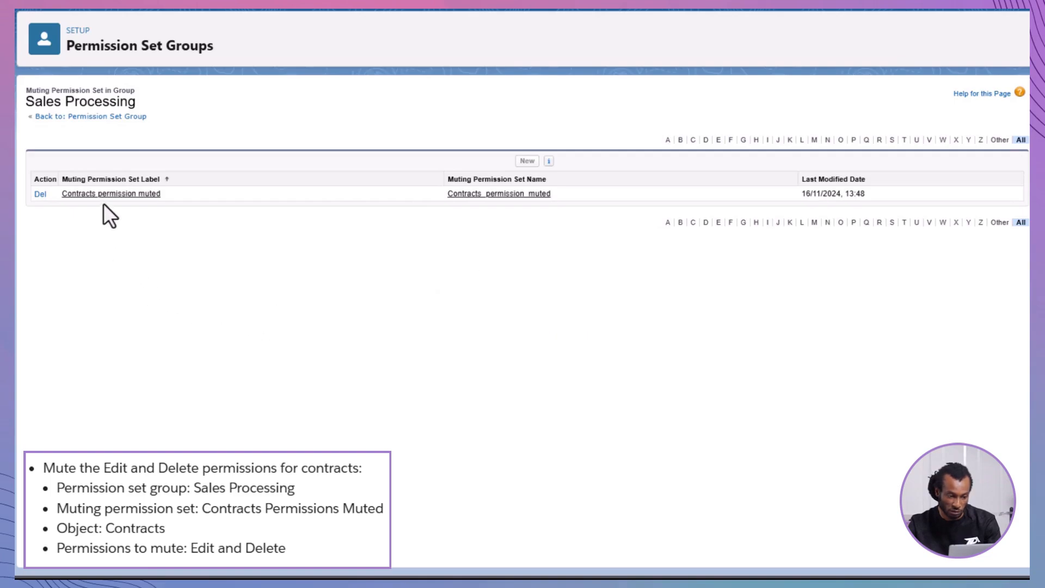
pyautogui.click(111, 194)
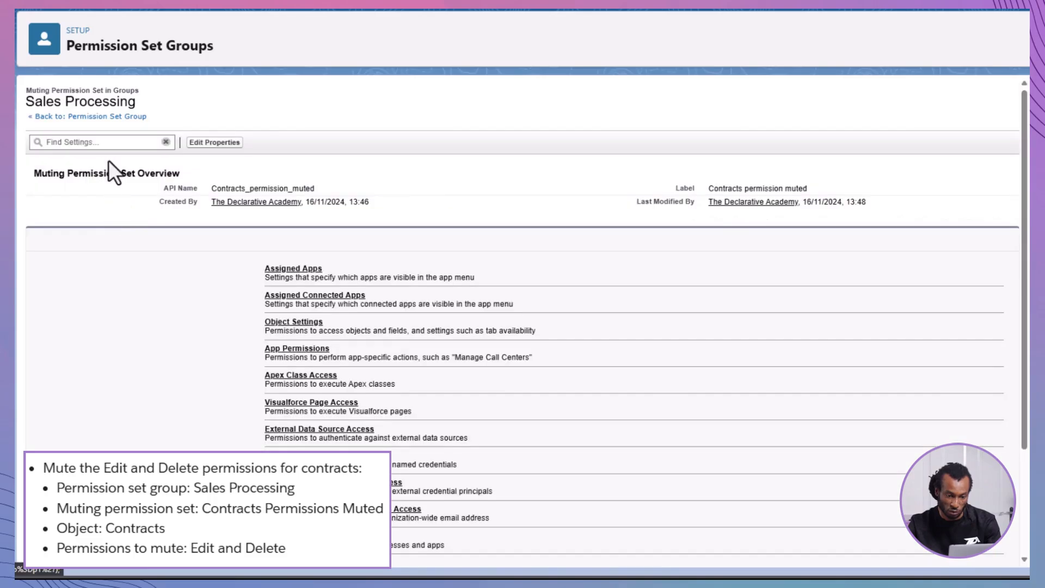
pyautogui.write('contracts')
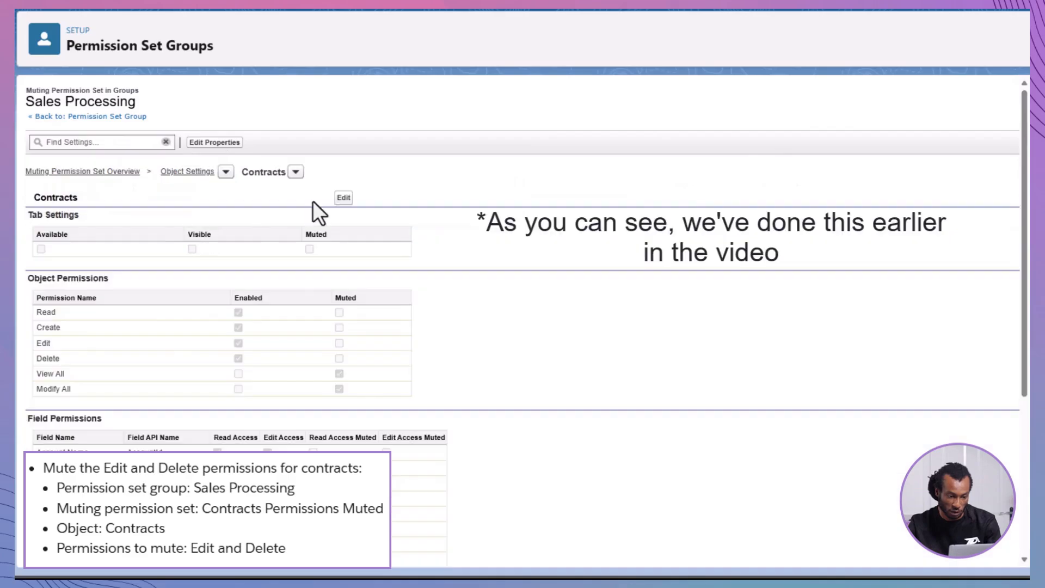
# - Mute Edit and Delete on Contracts, save the set, and return to the Trailhead tab
pyautogui.click(343, 197)
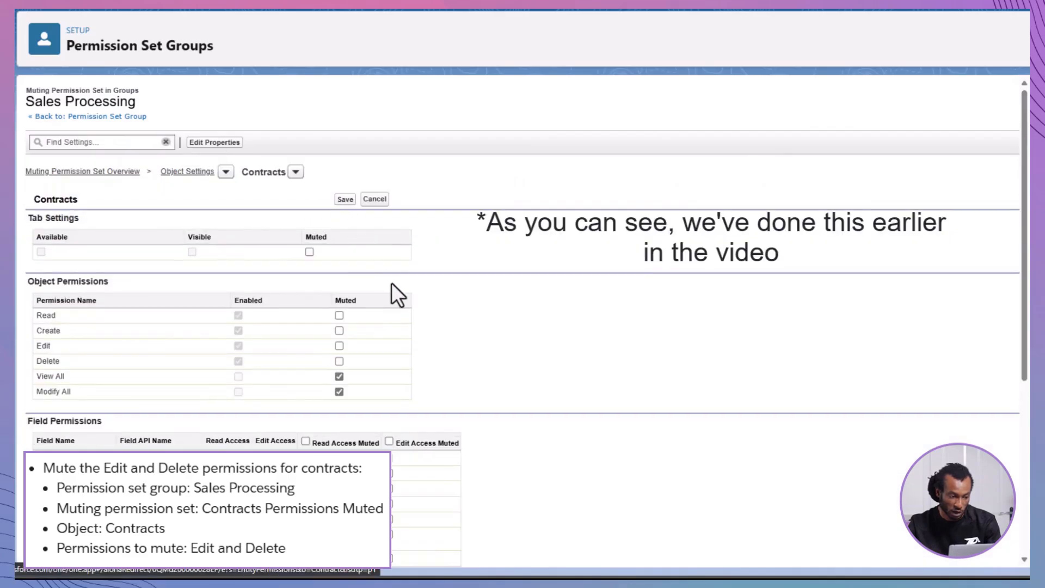
pyautogui.moveTo(461, 239)
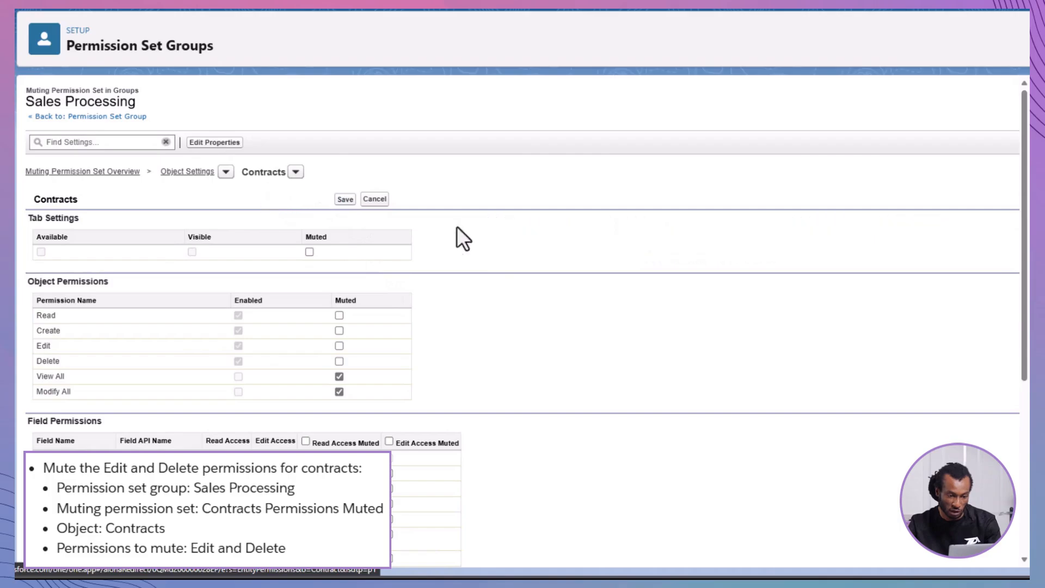
pyautogui.click(338, 361)
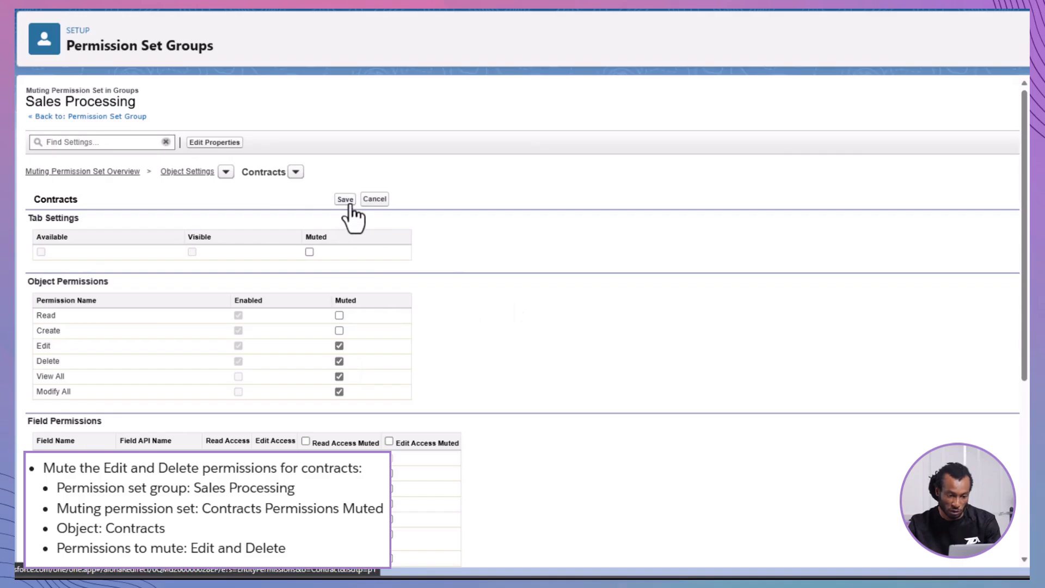
pyautogui.click(345, 200)
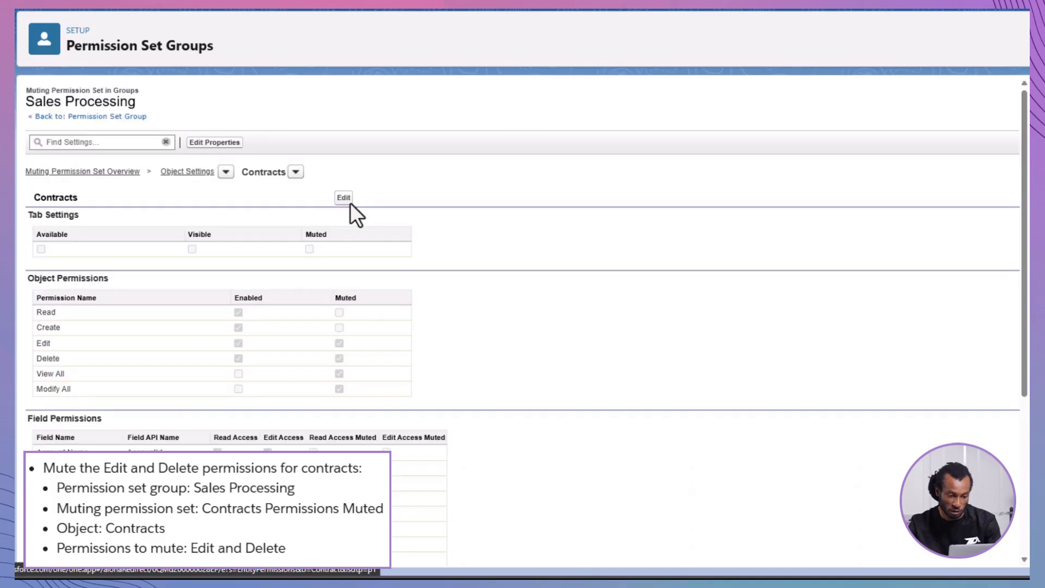
pyautogui.click(144, 16)
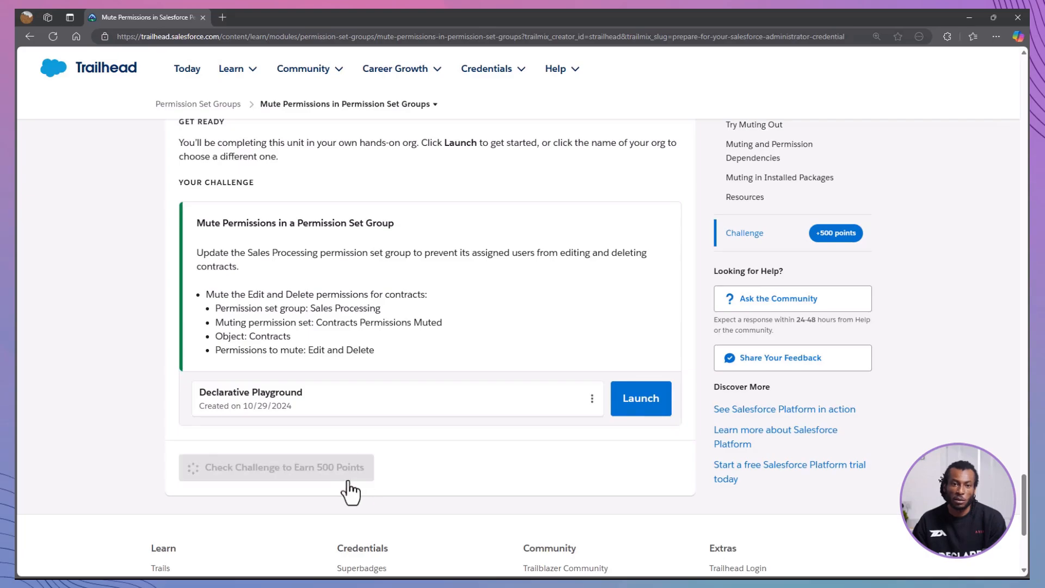
pyautogui.moveTo(438, 496)
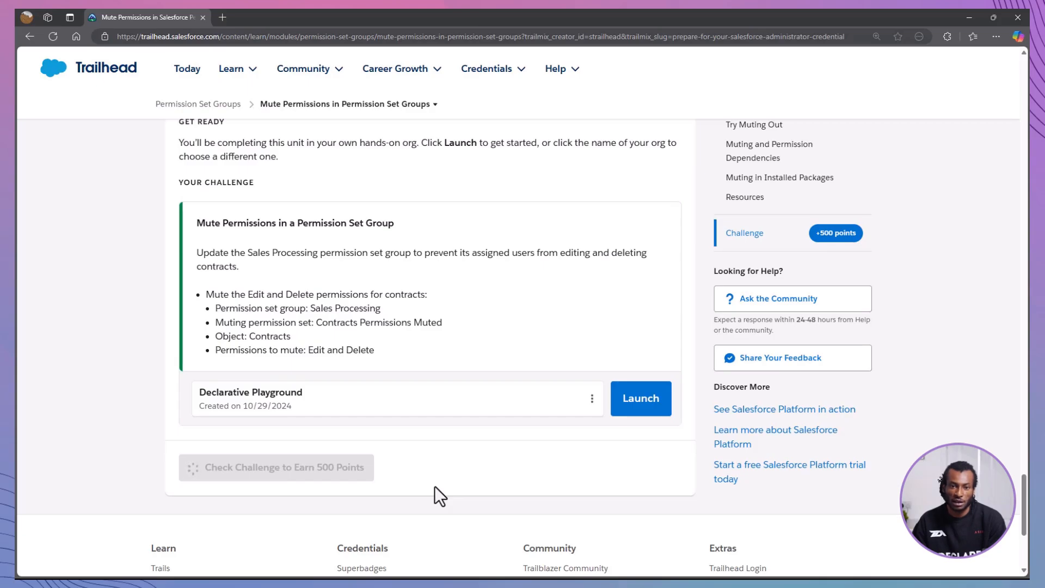
# - Acknowledge the passed challenge and the Permission Set Groups badge popup
pyautogui.click(275, 467)
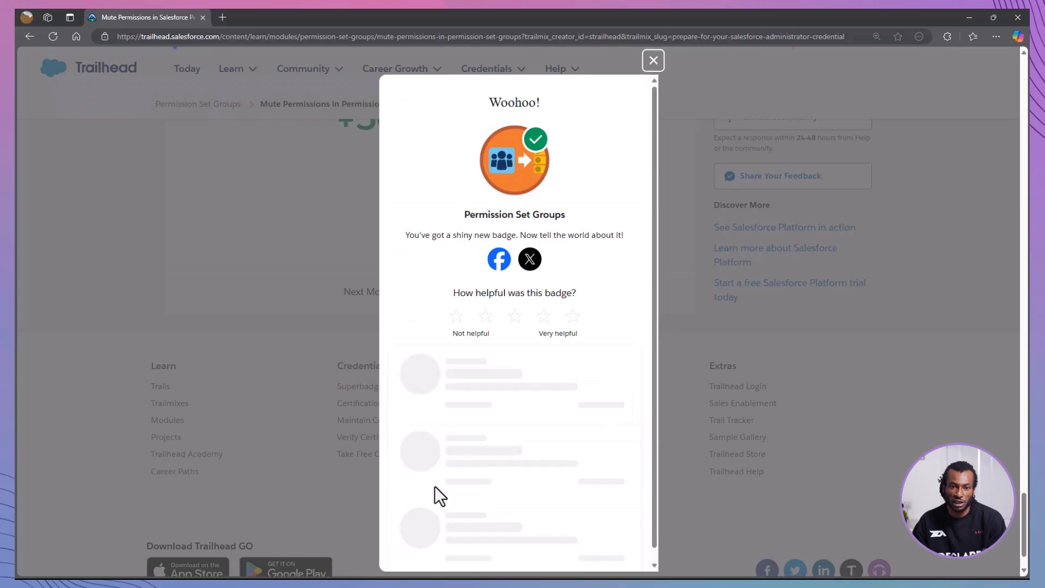